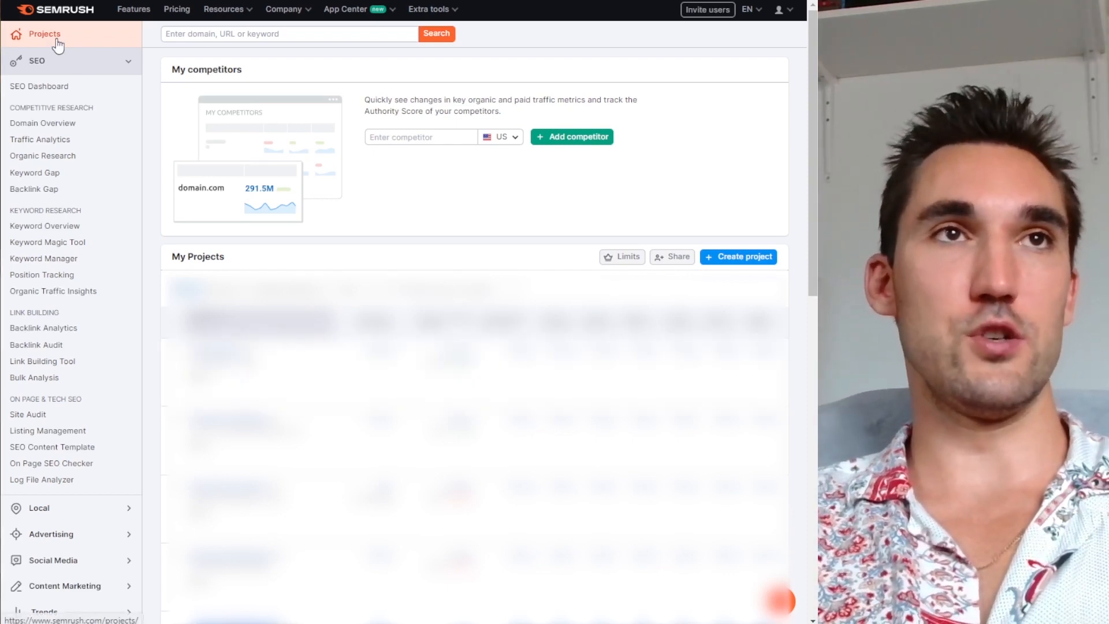
Open the Nefarious Racing project dashboard and its settings gear menu.
click(45, 34)
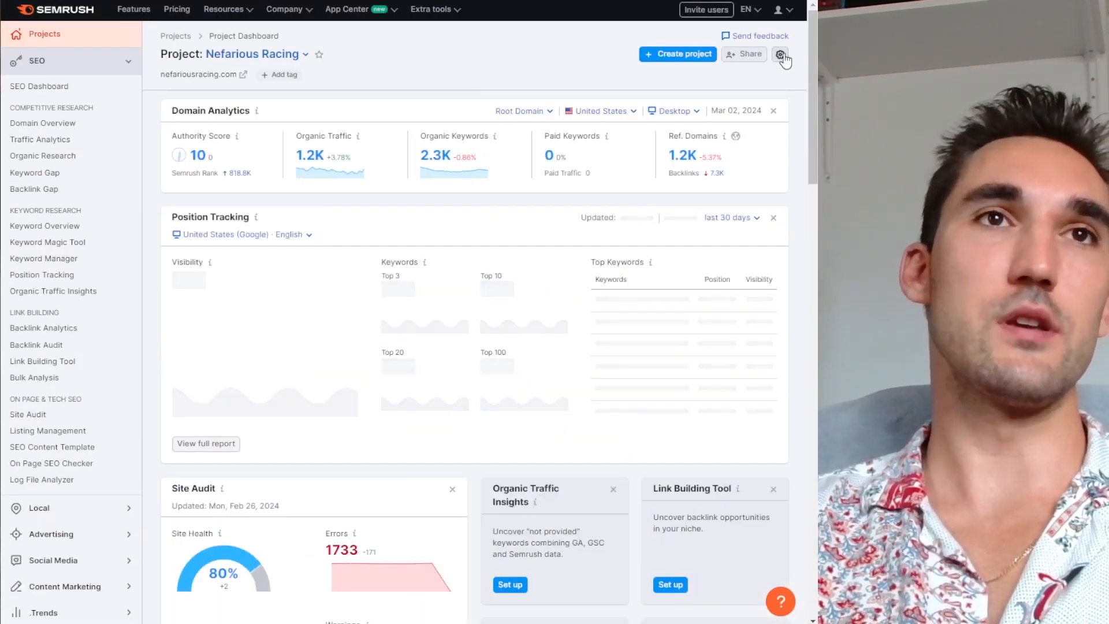
click(780, 54)
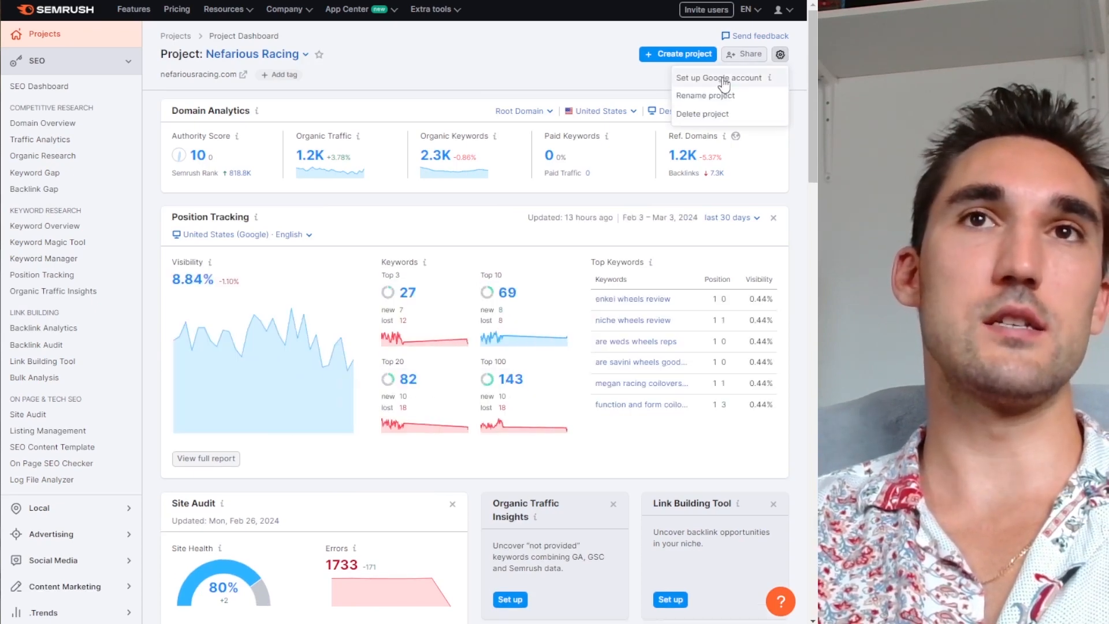
Link the Nefarious Racing Analytics account, its GA4 property and the nefariousracing.com Search Console property, then save changes.
click(717, 77)
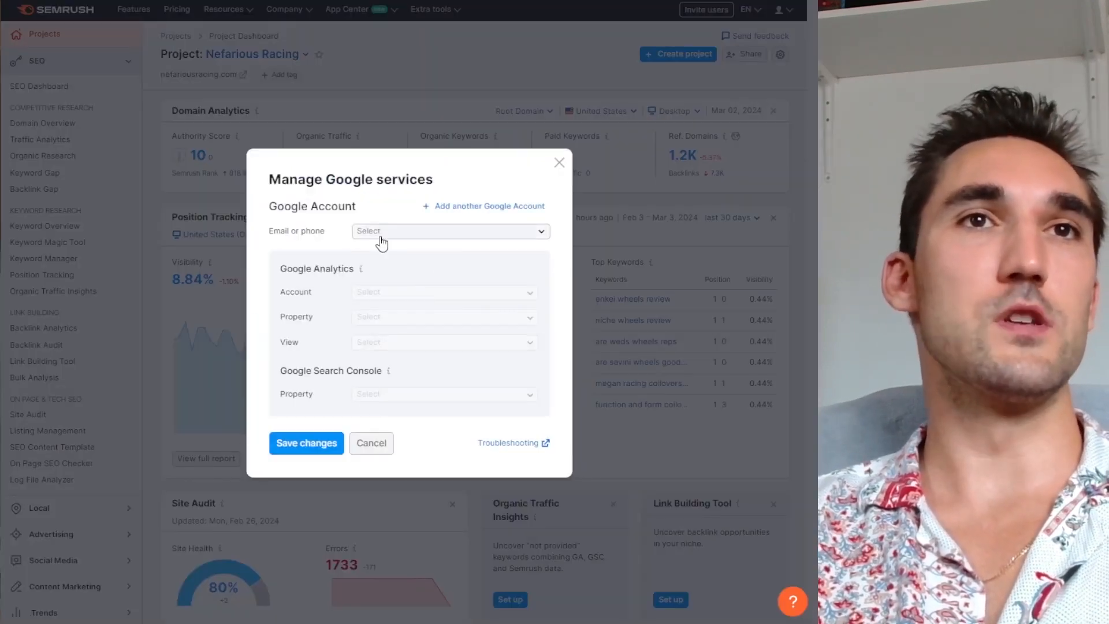
click(449, 231)
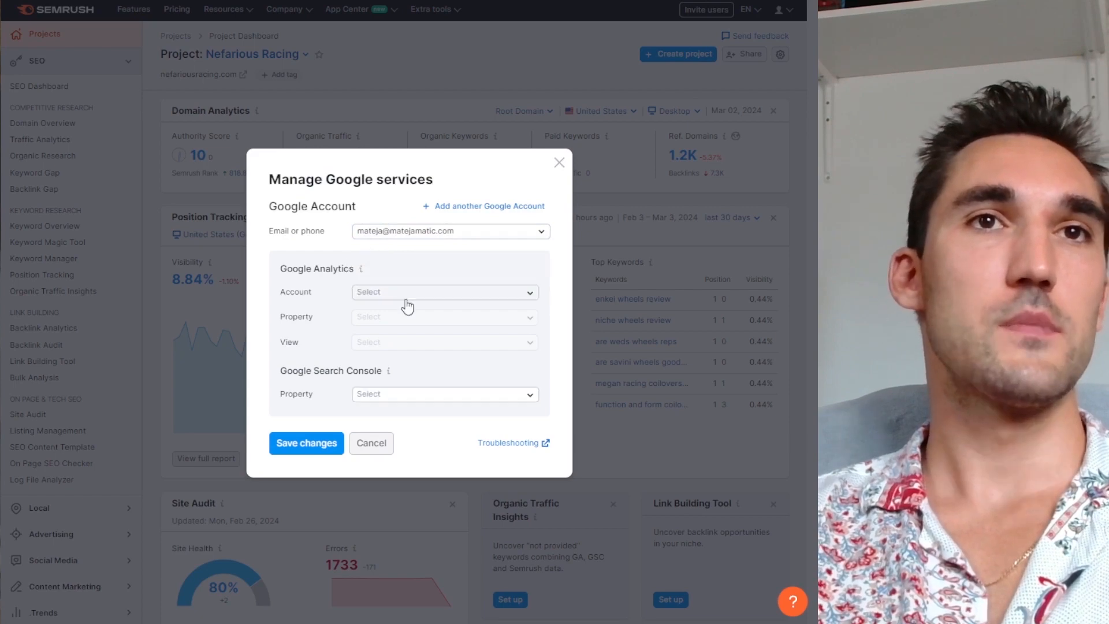
click(443, 292)
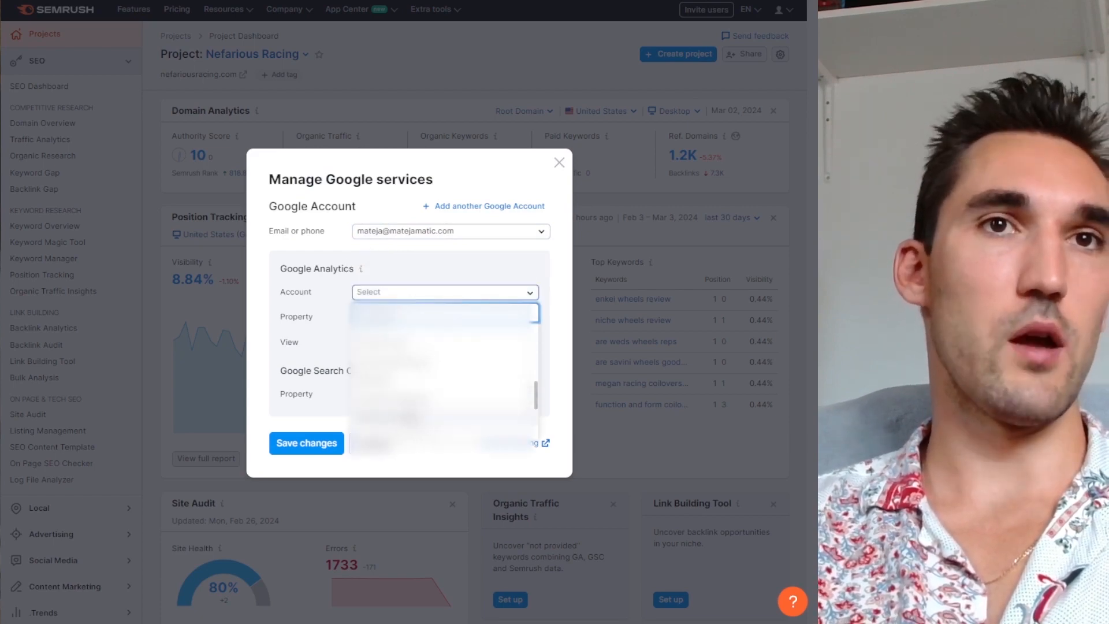
click(443, 292)
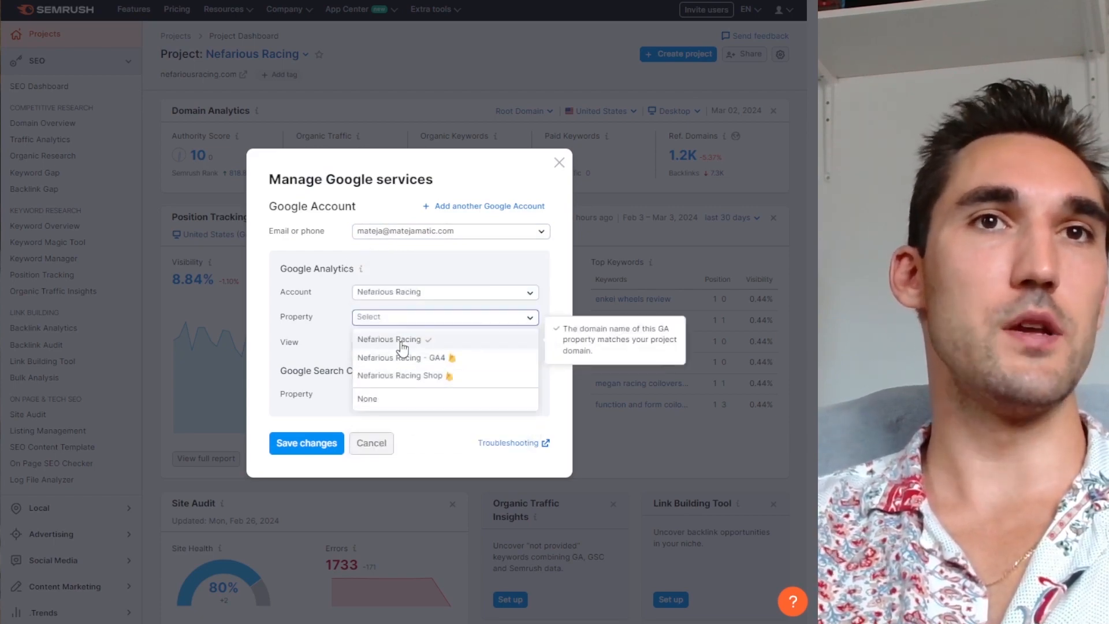
click(403, 357)
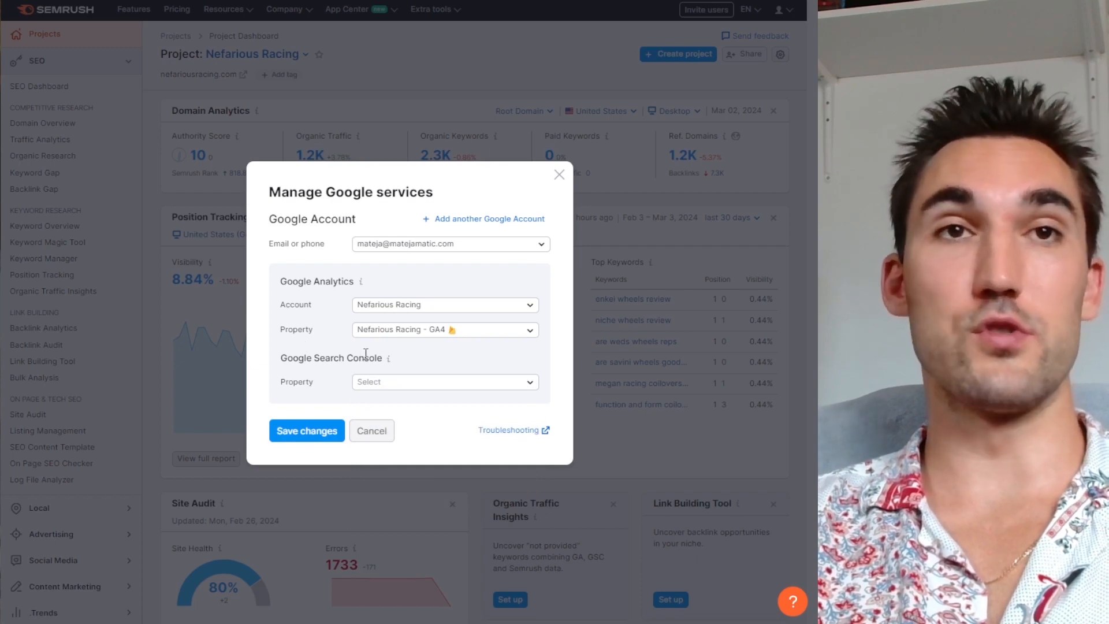
click(443, 381)
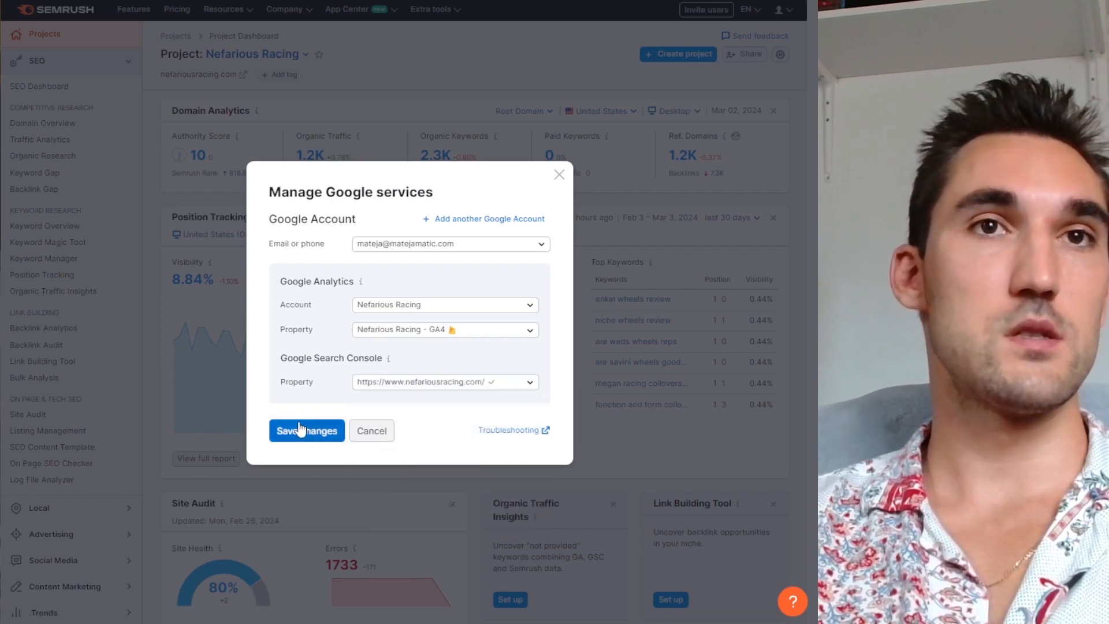
click(306, 430)
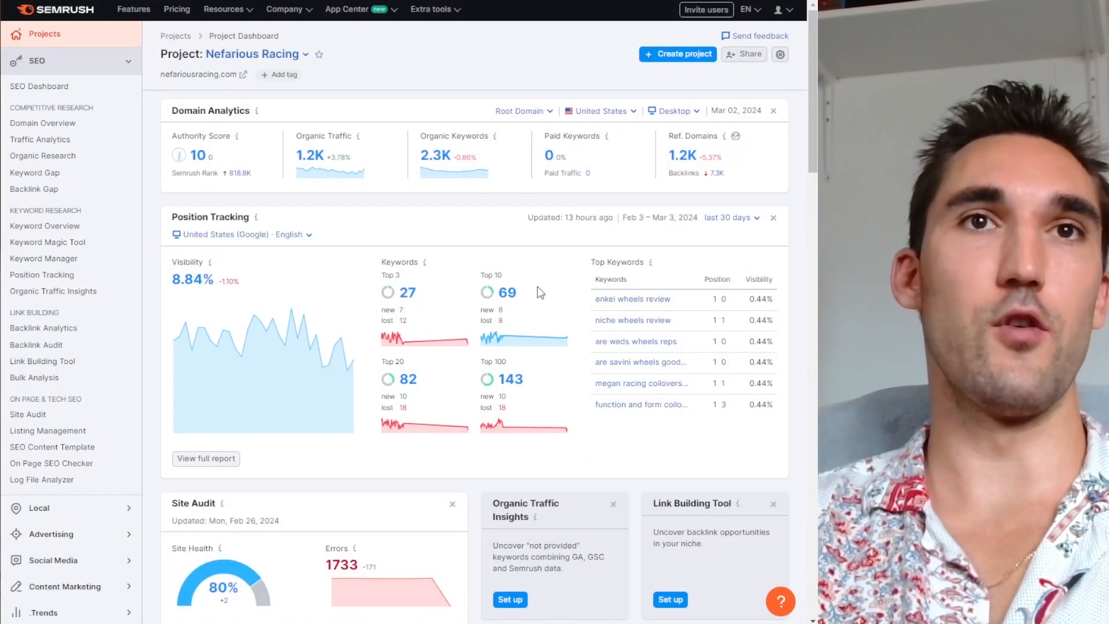
scroll(down, 3)
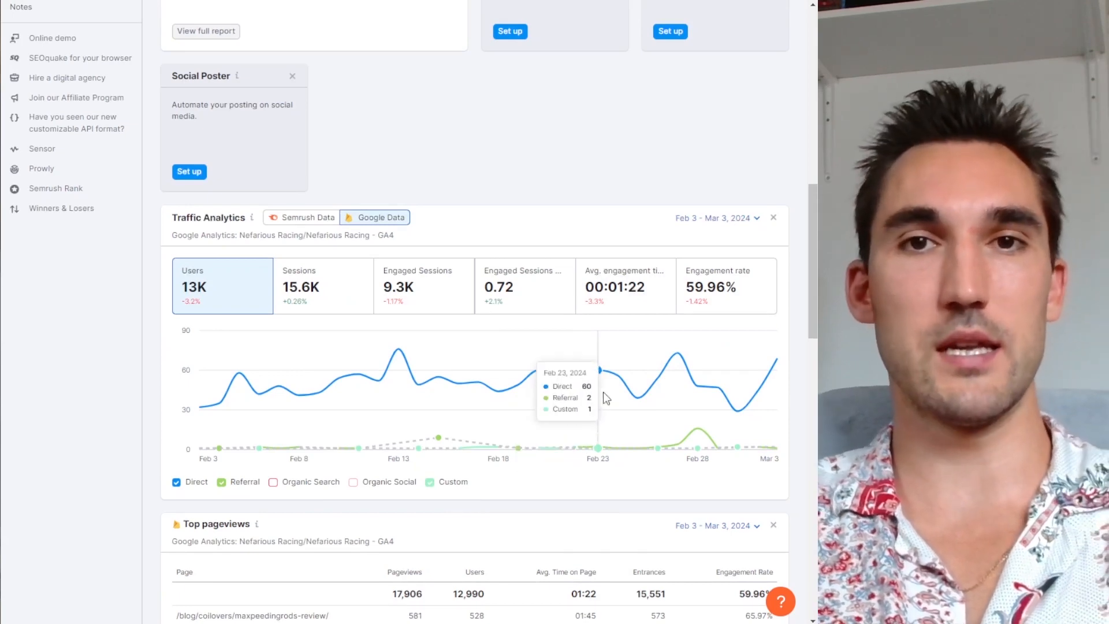
mouse_move(458, 254)
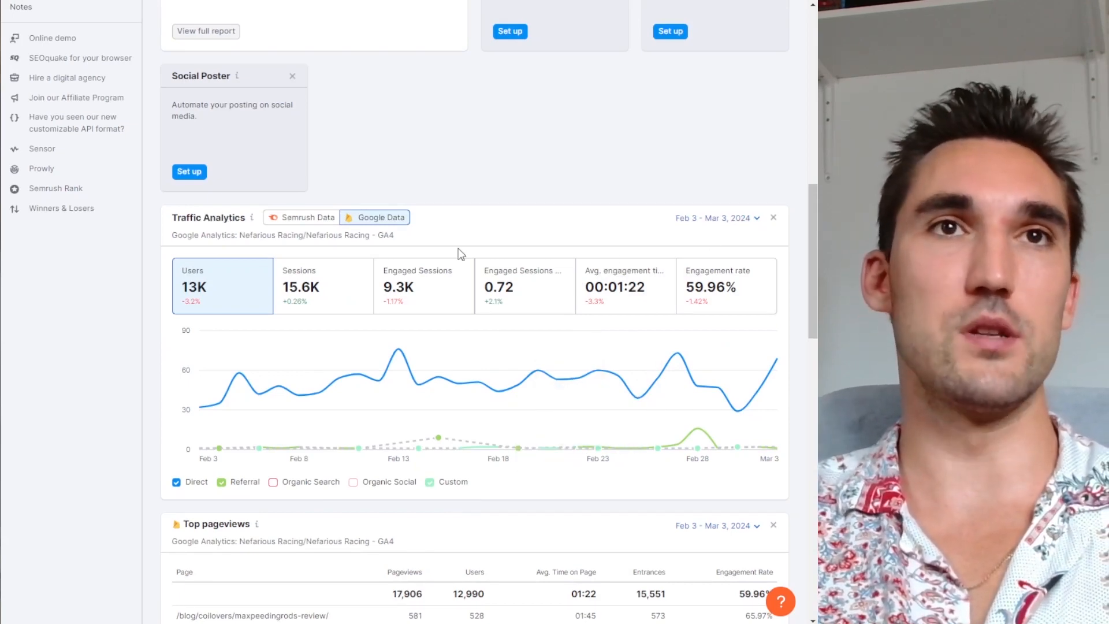
scroll(down, 3)
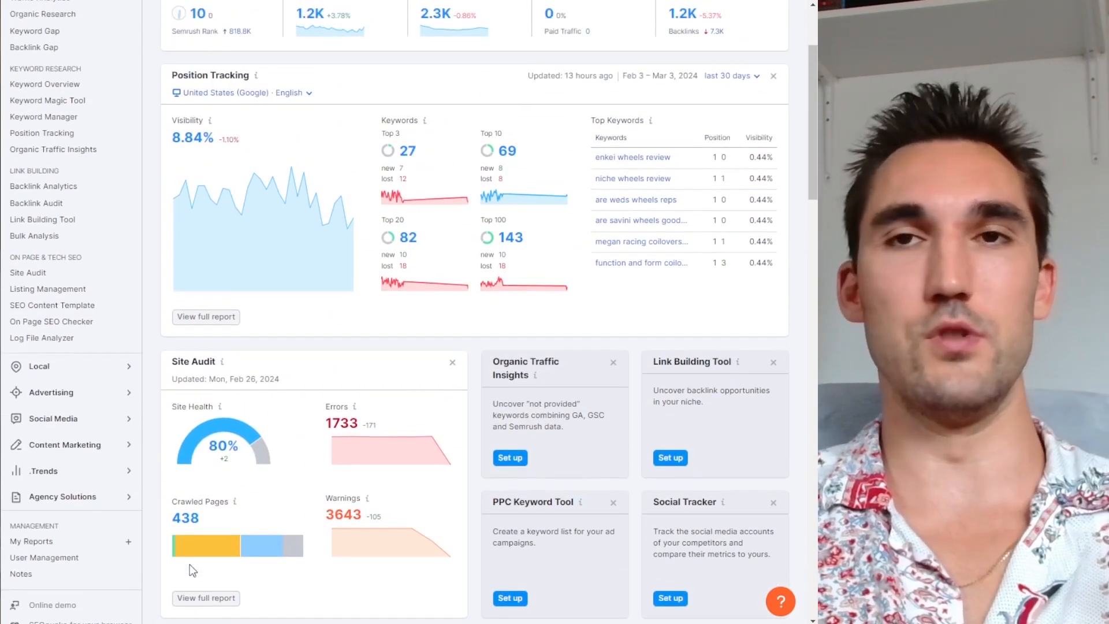